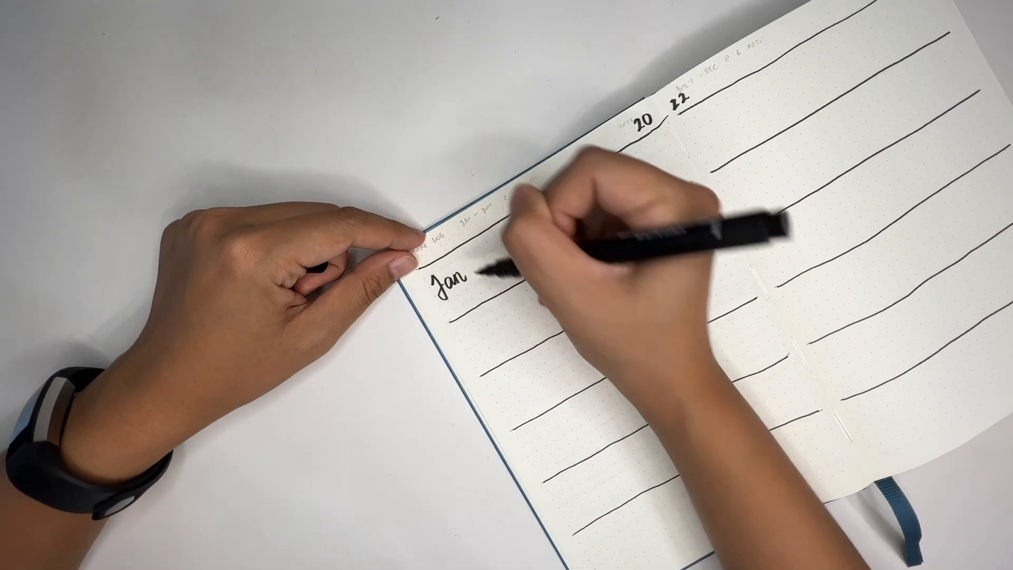
text(feb)
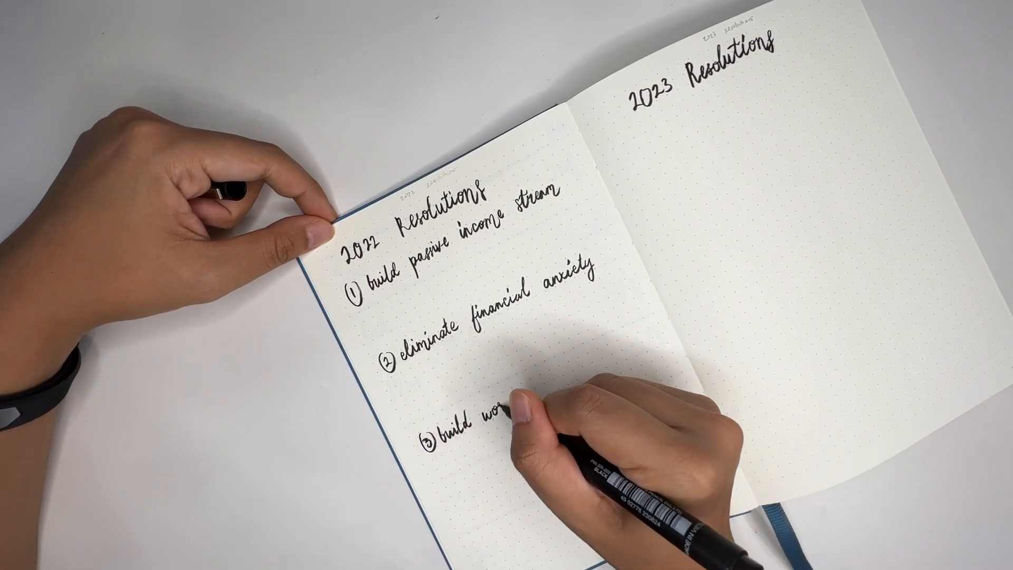
text(work knowledge)
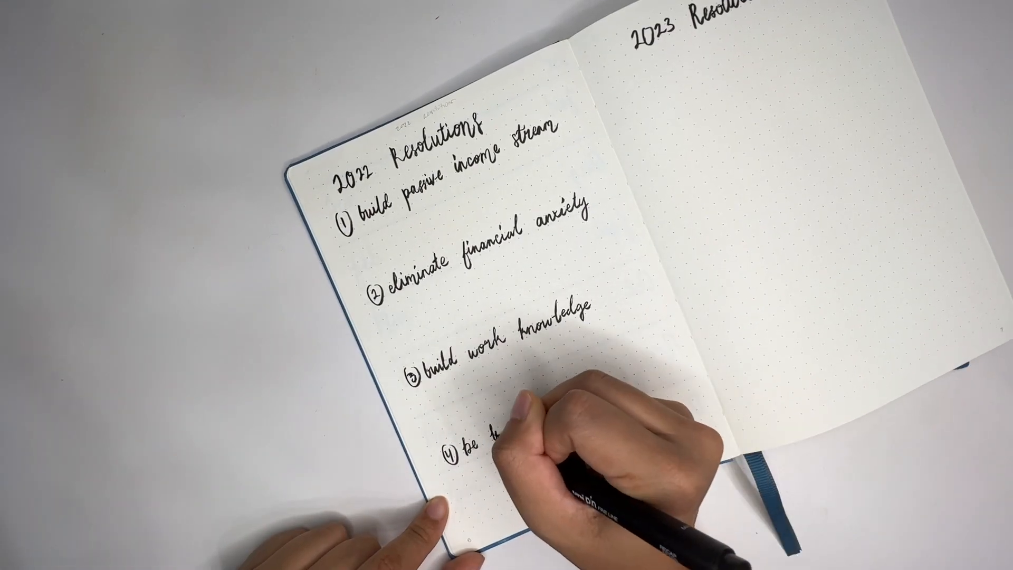
text(kinder + mo)
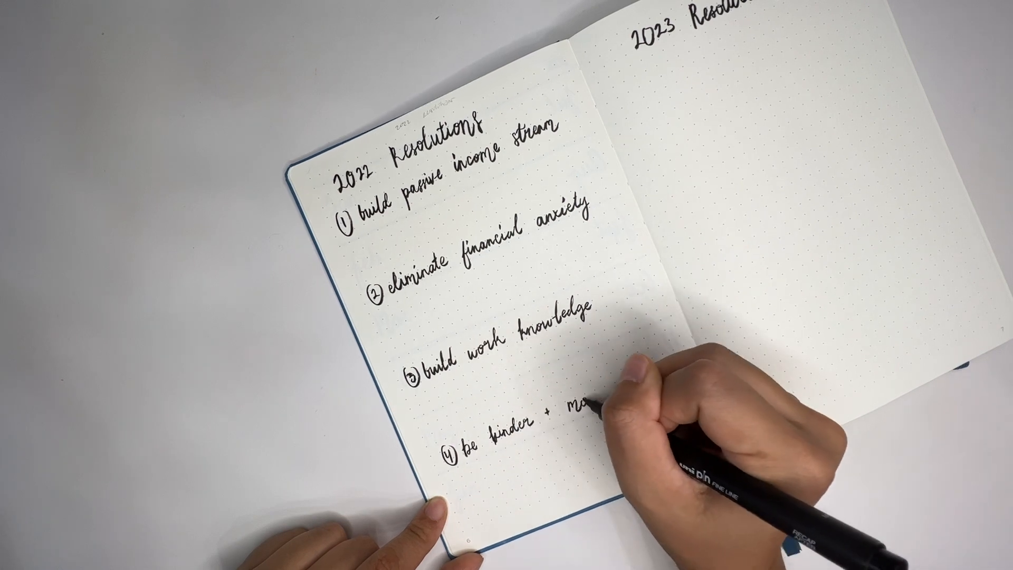